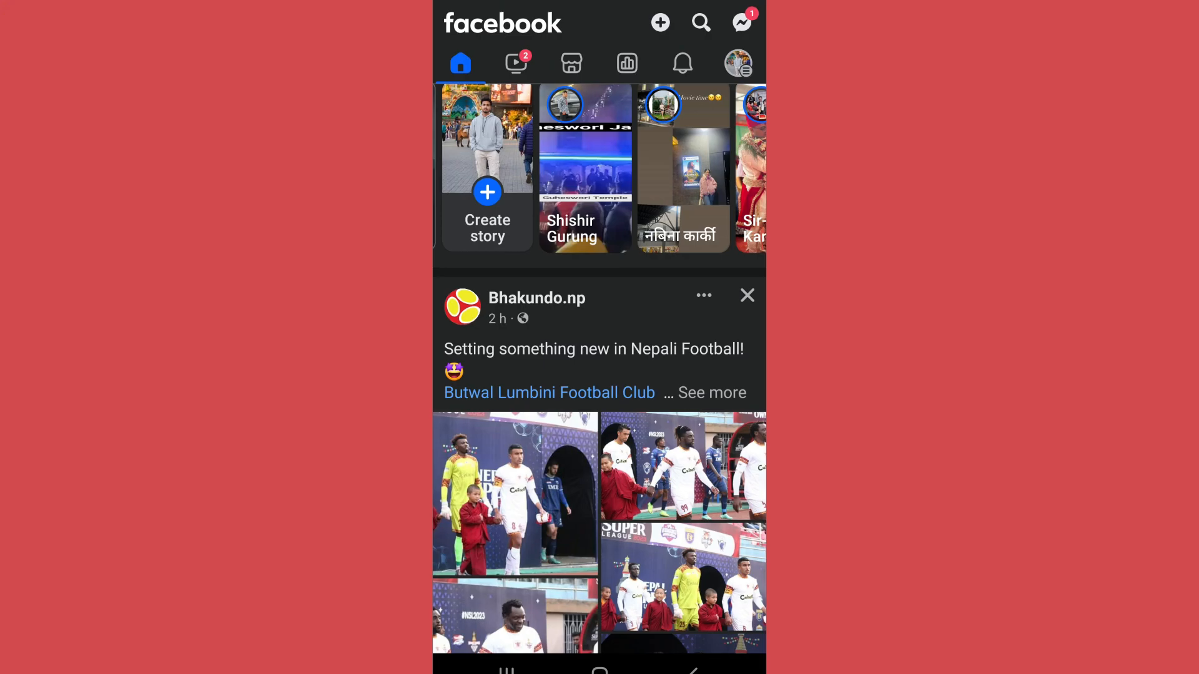
left_click(737, 63)
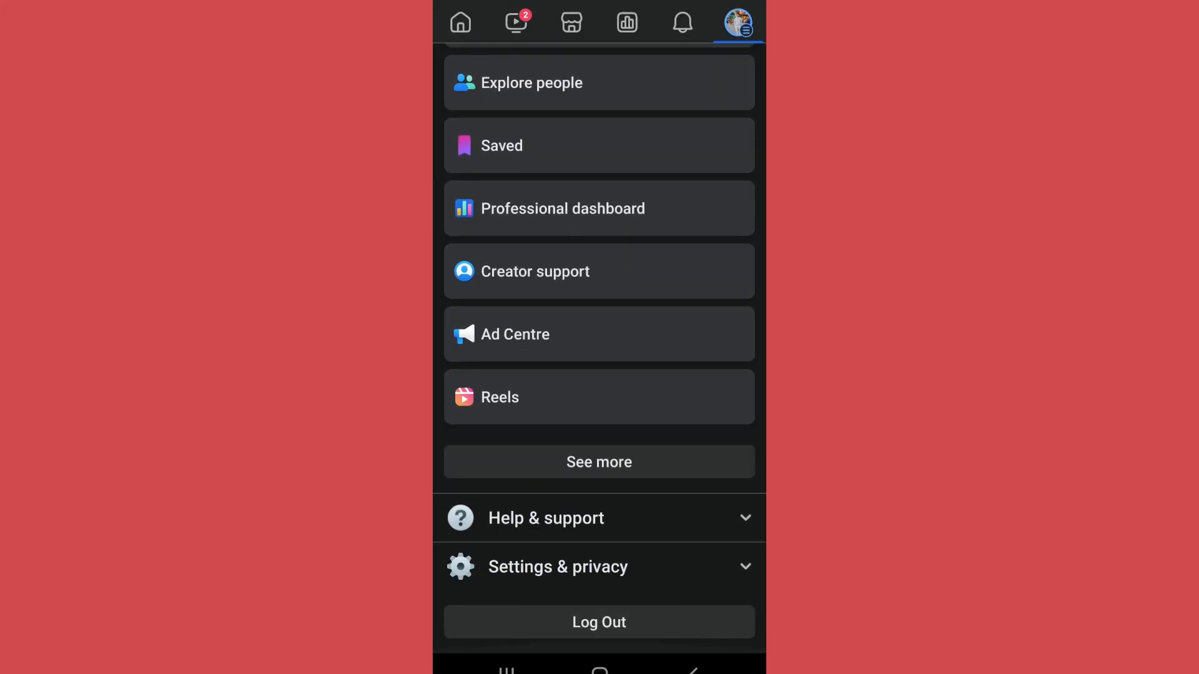
left_click(558, 567)
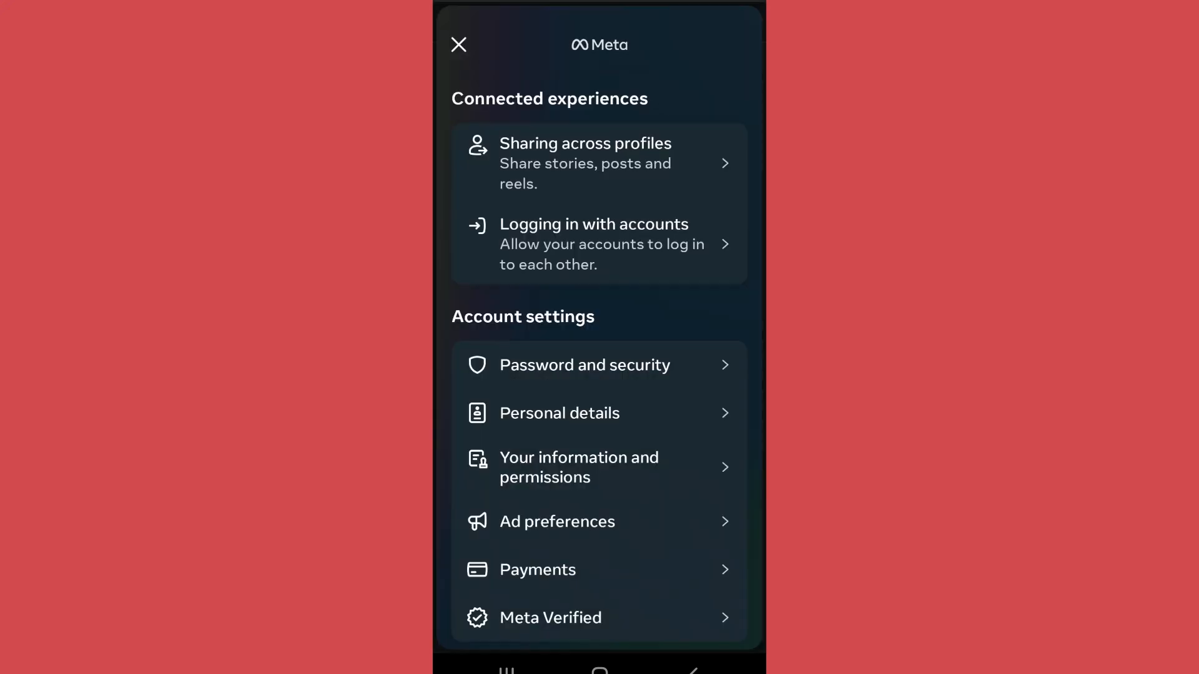
scroll("down", 3)
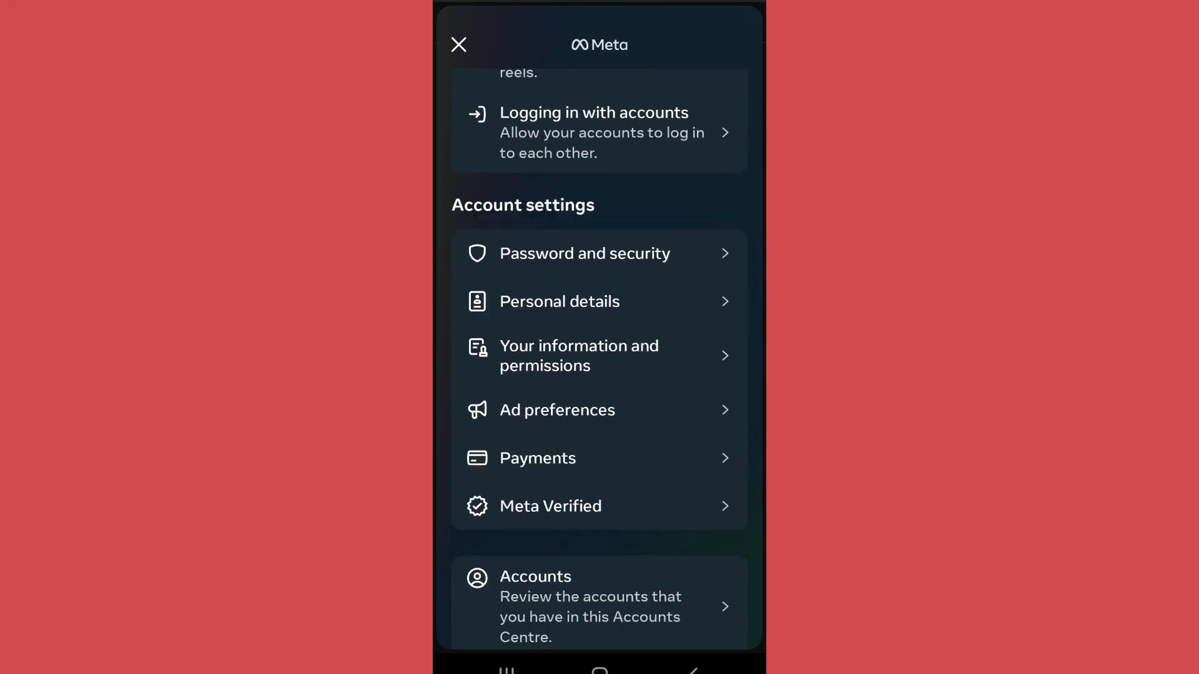
left_click(550, 506)
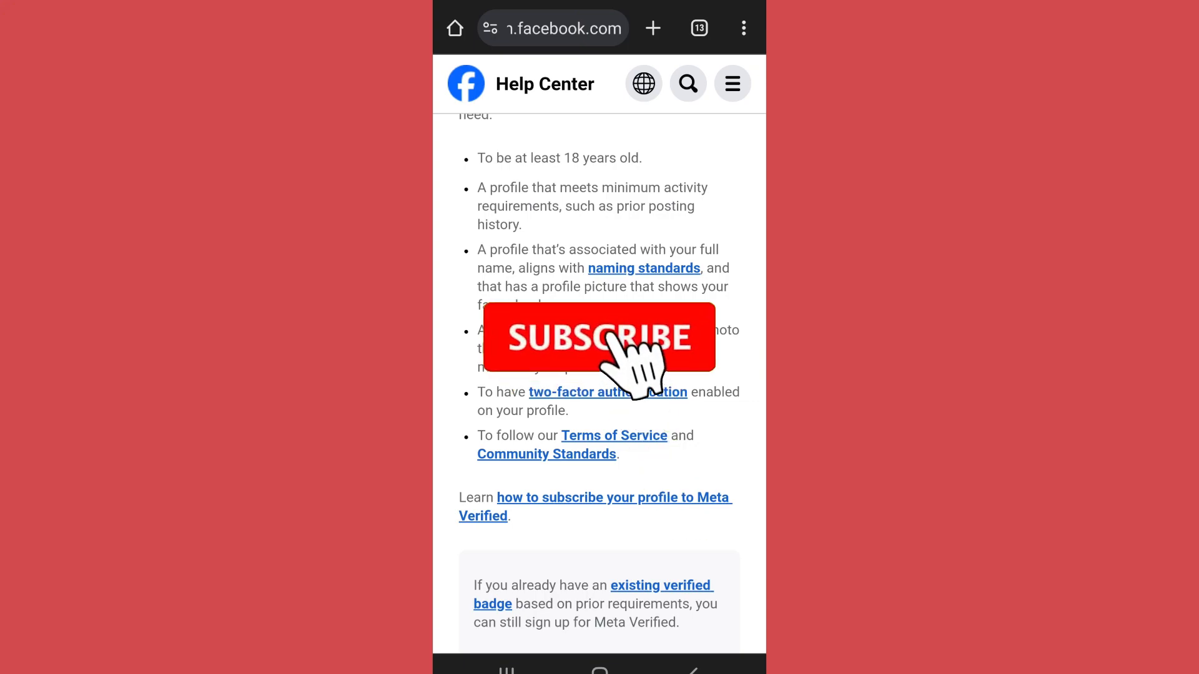
Step: Follow the link to the Help Center article listing Meta Verified eligibility requirements
left_click(598, 337)
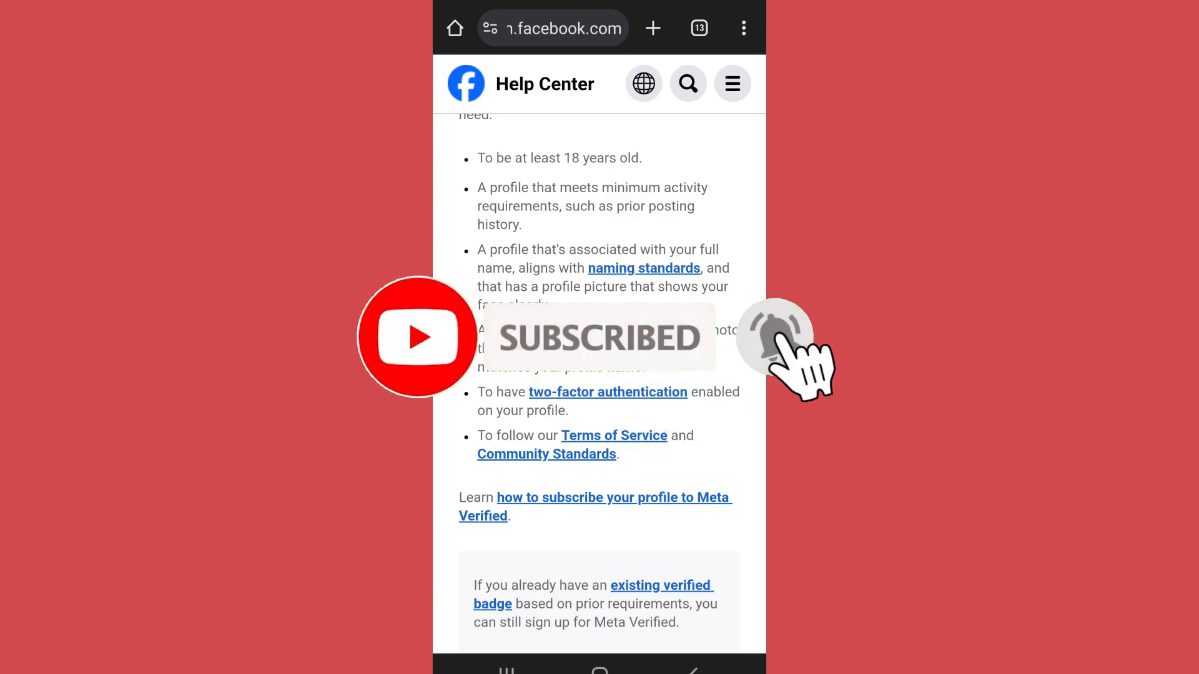